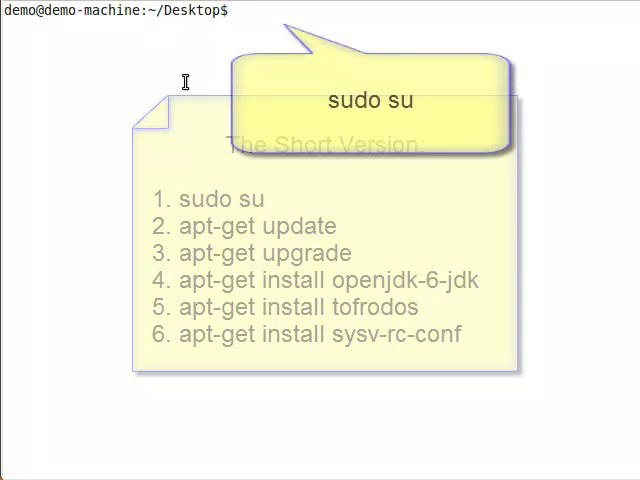
Step: Refresh the package lists with apt-get update, then run apt-get upgrade as root
text(apt-get update)
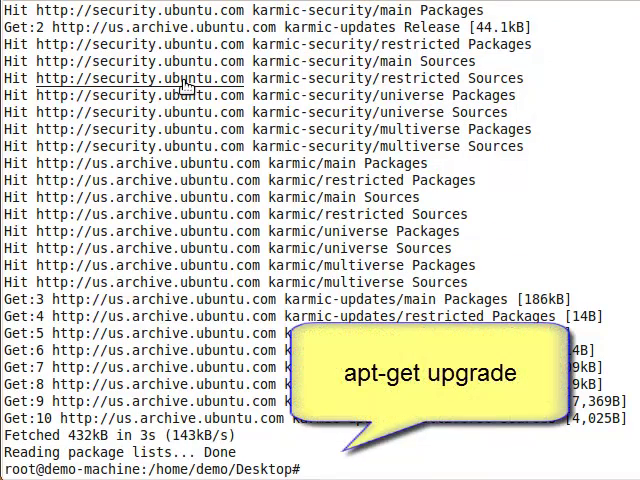
text(apt-get u)
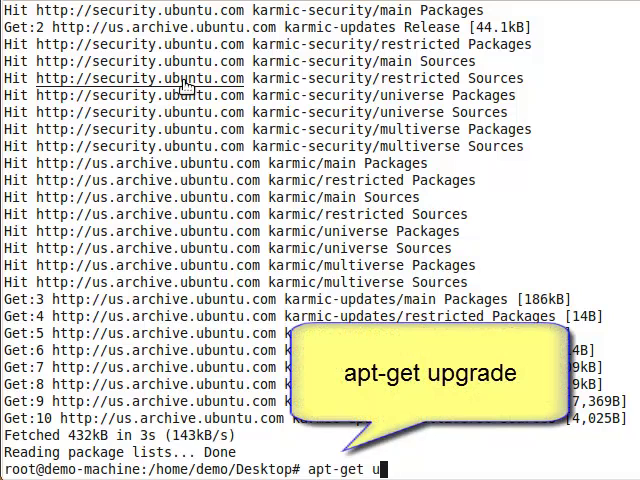
text(pgrade)
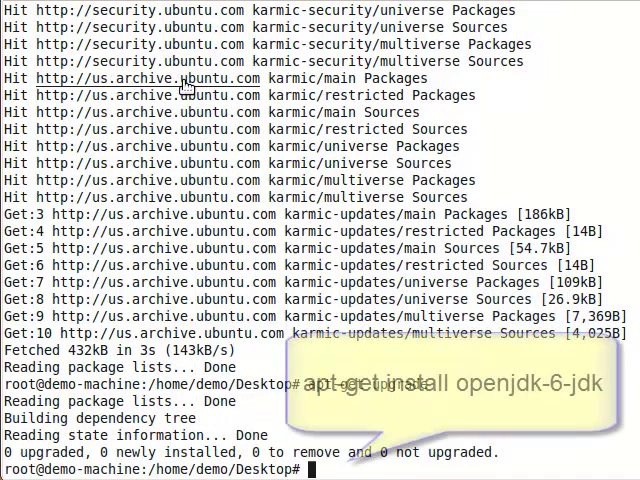
Step: Run apt-get install openjdk-6-jdk to begin installing the OpenJDK 6 JDK
text(apt-get)
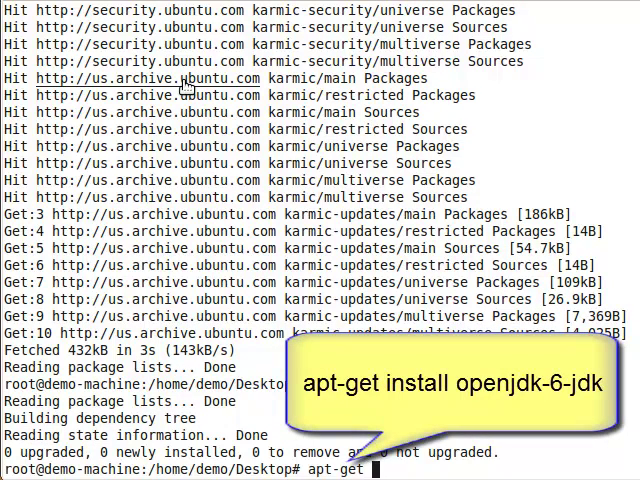
text(install o)
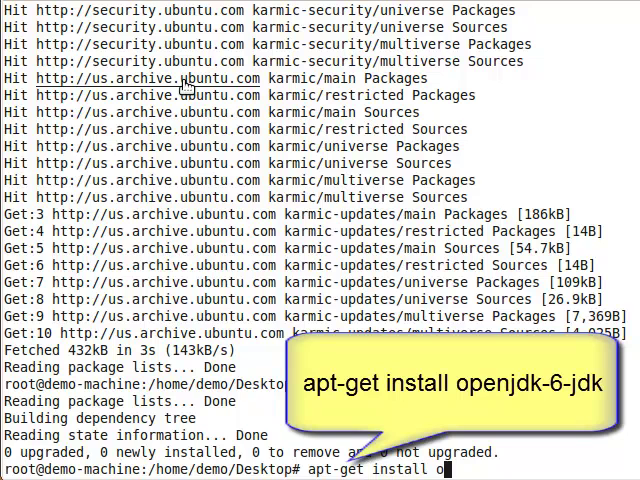
text(penjd)
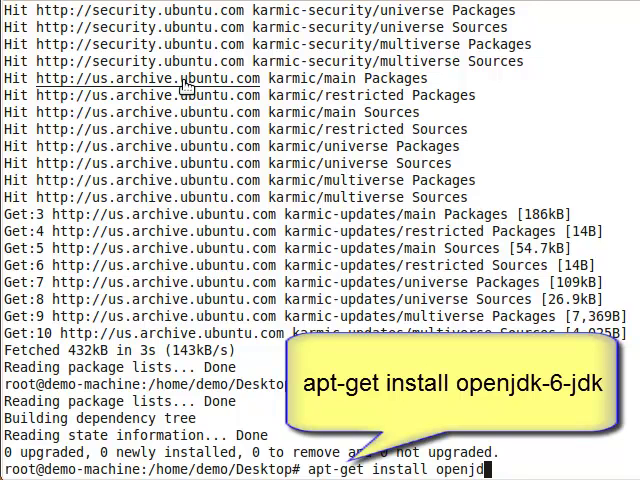
text(-6-jdk)
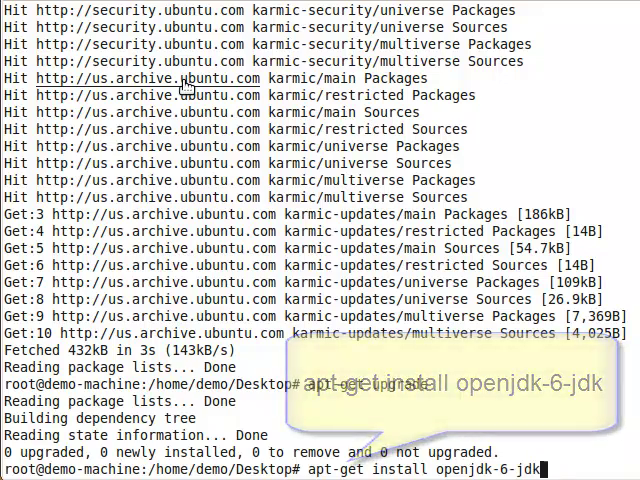
key(Return)
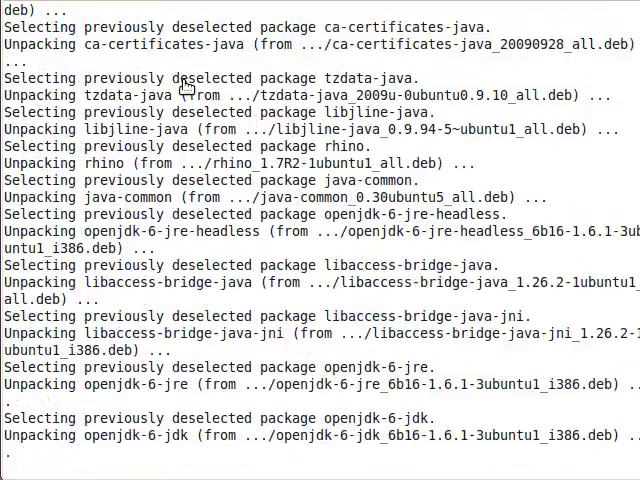
Step: Scroll down the terminal to follow the openjdk-6-jdk unpacking and update-alternatives output
scroll(down, 3)
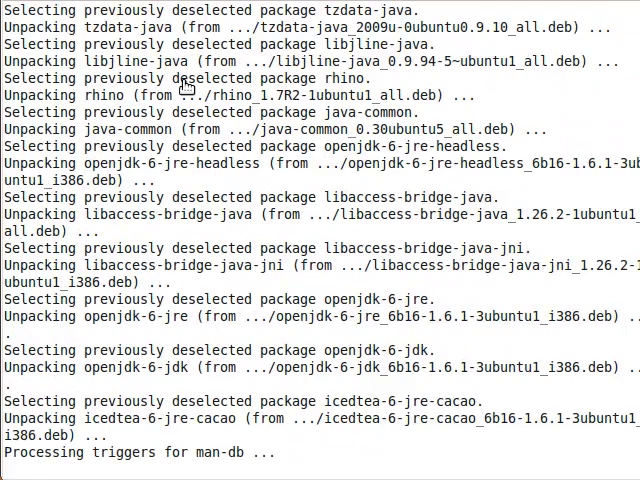
scroll(down, 3)
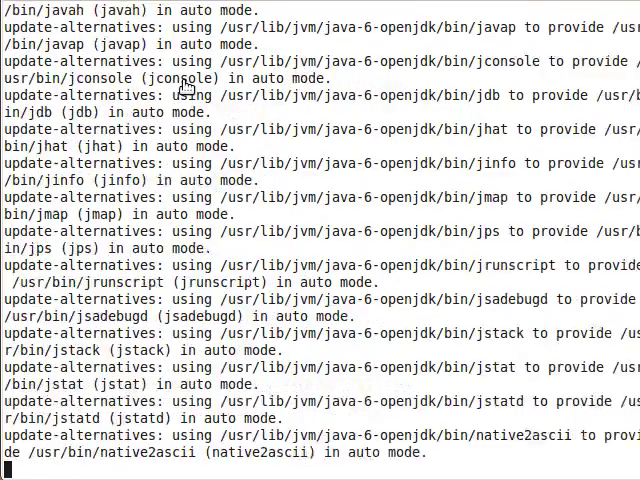
scroll(down, 3)
text(apt-get)
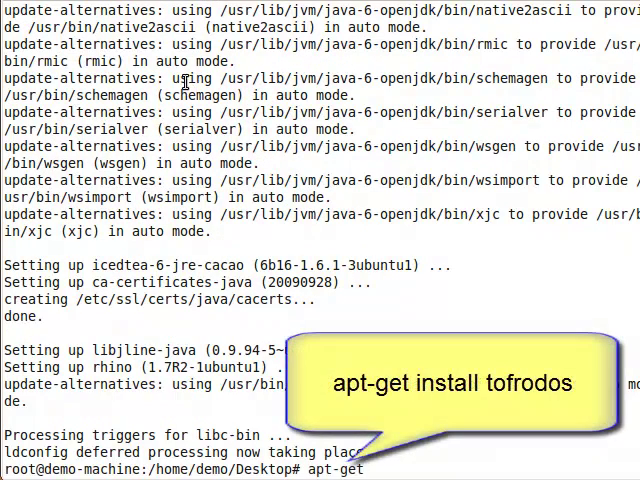
Step: Run apt-get install tofrodos to install the tofrodos package
text(install tofro)
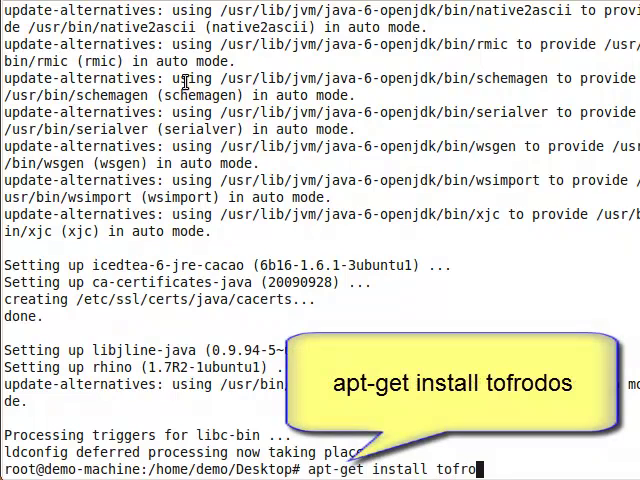
key(Return)
text(apt-get)
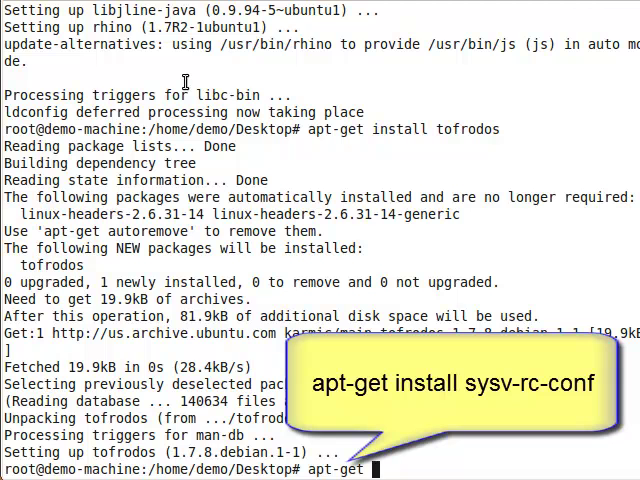
Step: Enter the command apt-get install sysv-rc-conf at the root prompt
text(install sysv)
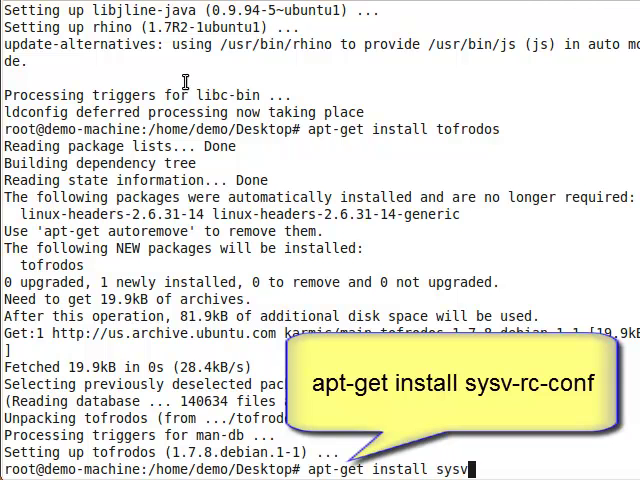
text(rc-conf)
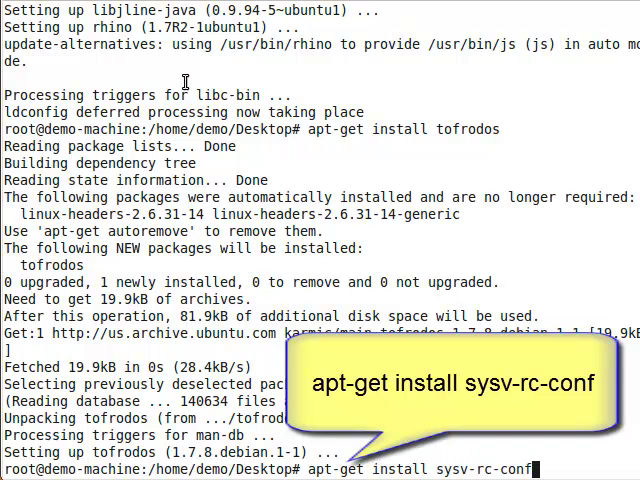